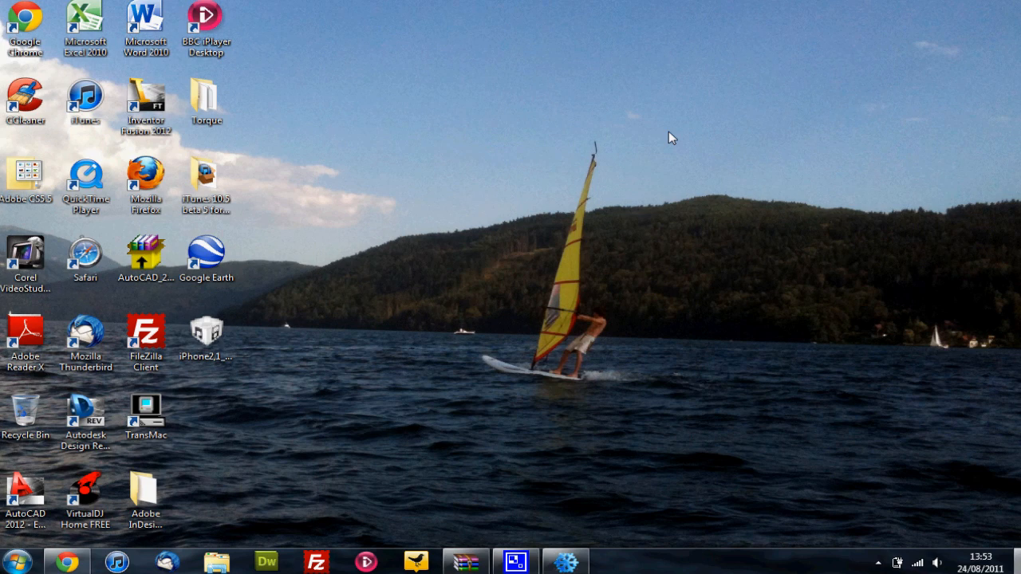
{"action": "mouse_move", "coordinate": [467, 141]}
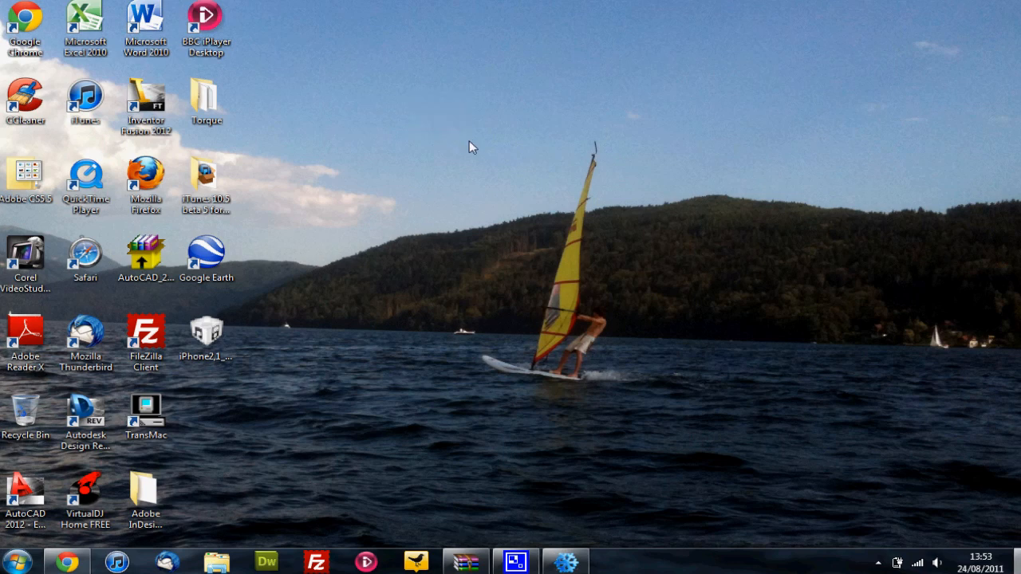
{"action": "mouse_move", "coordinate": [451, 156]}
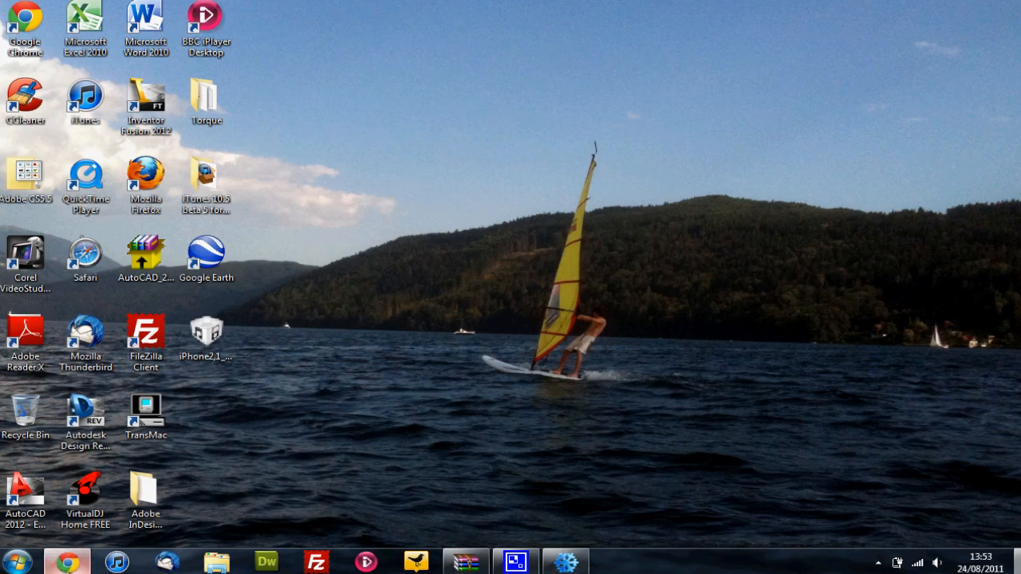
Bring Chrome forward to the Hotfile page for sn0wbreeze-v2.8b6.zip (16.3 MB).
{"action": "left_click", "coordinate": [67, 559]}
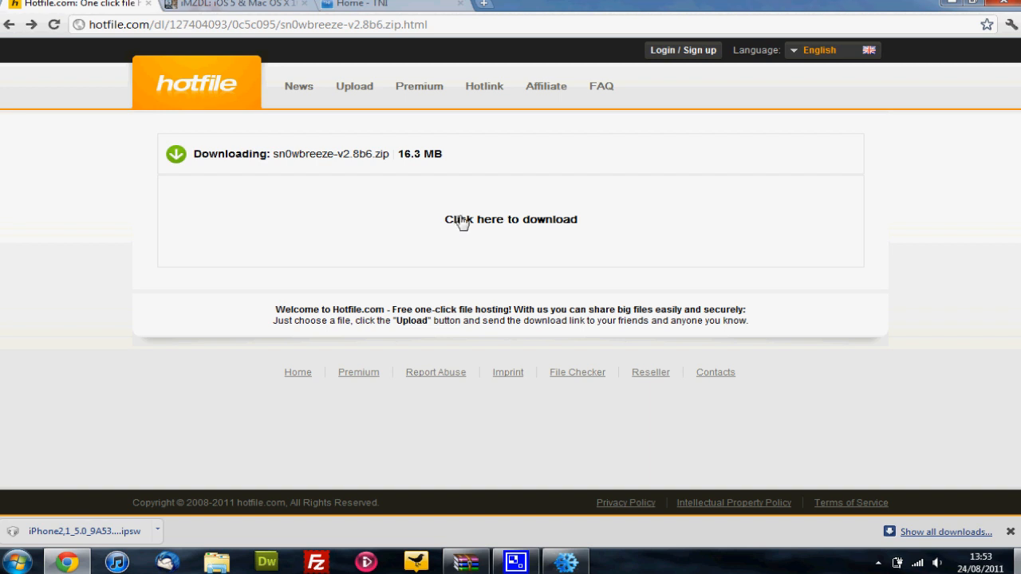
{"action": "mouse_move", "coordinate": [481, 165]}
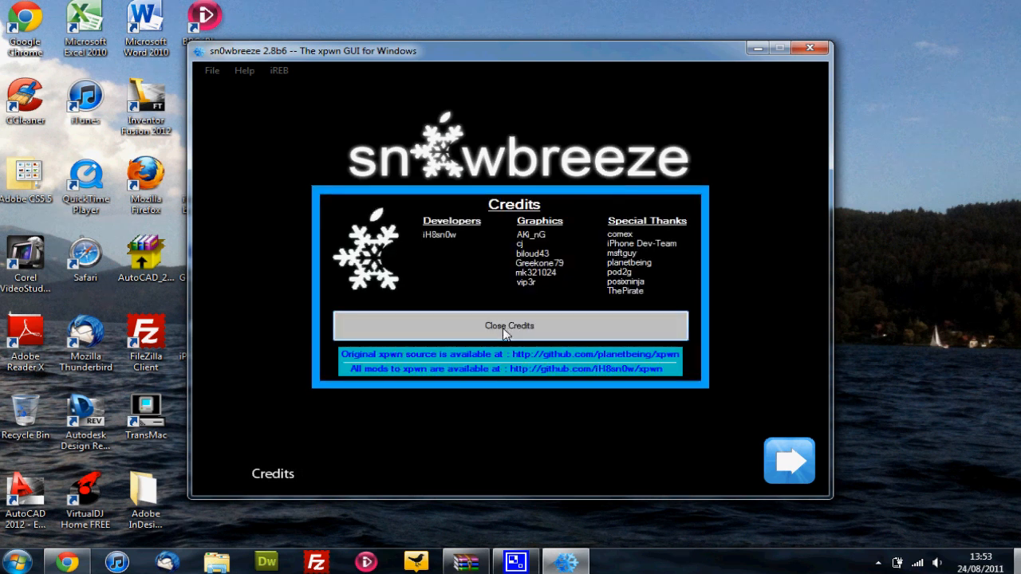
Close the sn0wbreeze 2.8b6 credits and advance from the welcome screen to IPSW Selection.
{"action": "left_click", "coordinate": [510, 326]}
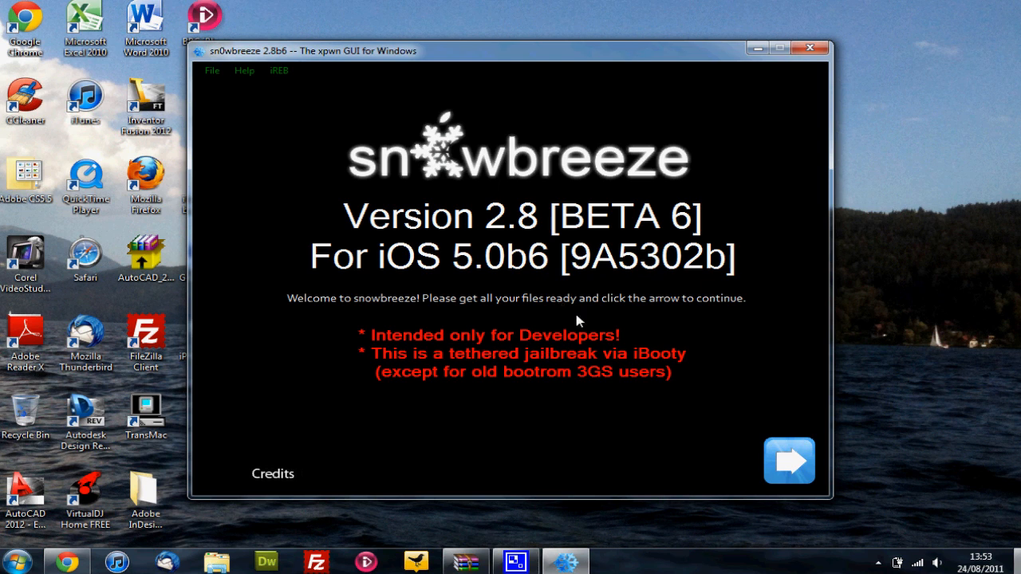
{"action": "mouse_move", "coordinate": [506, 365]}
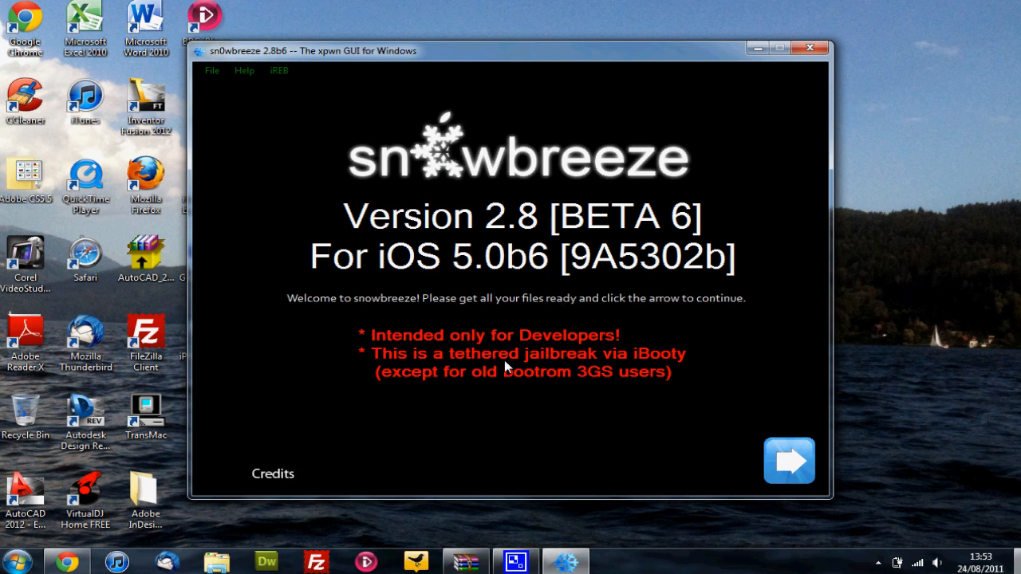
{"action": "mouse_move", "coordinate": [558, 379]}
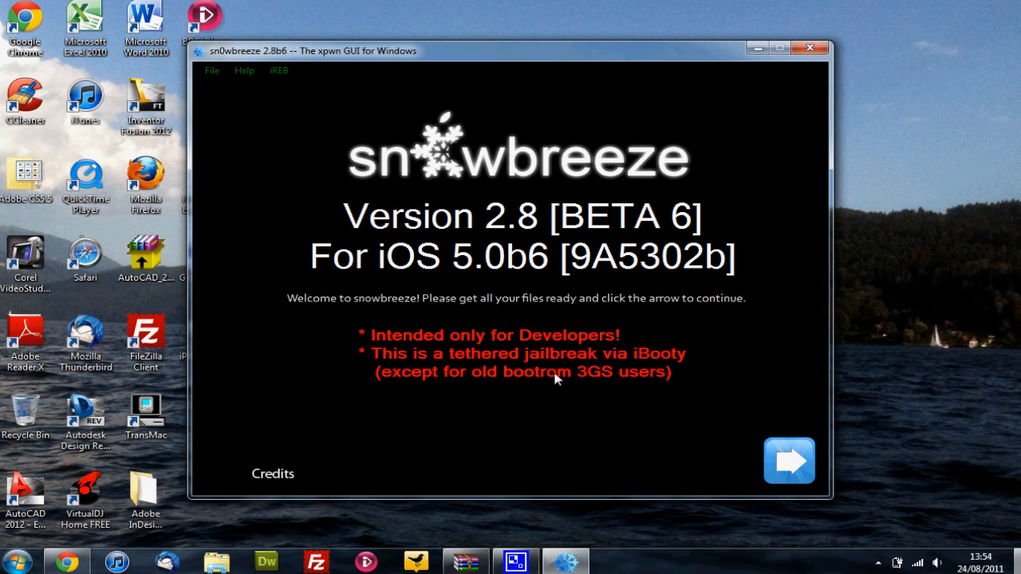
{"action": "mouse_move", "coordinate": [603, 372]}
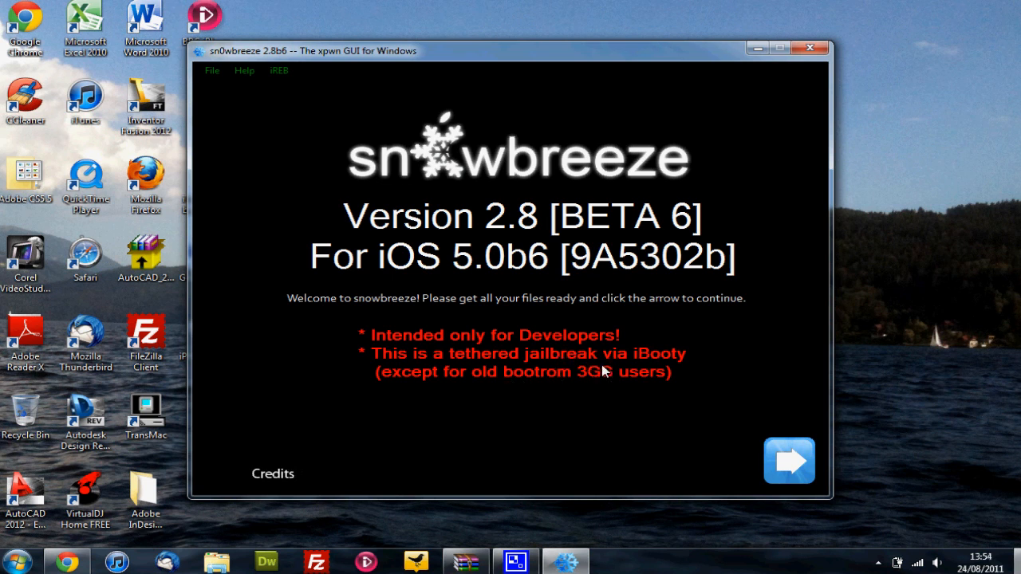
{"action": "left_click", "coordinate": [789, 461]}
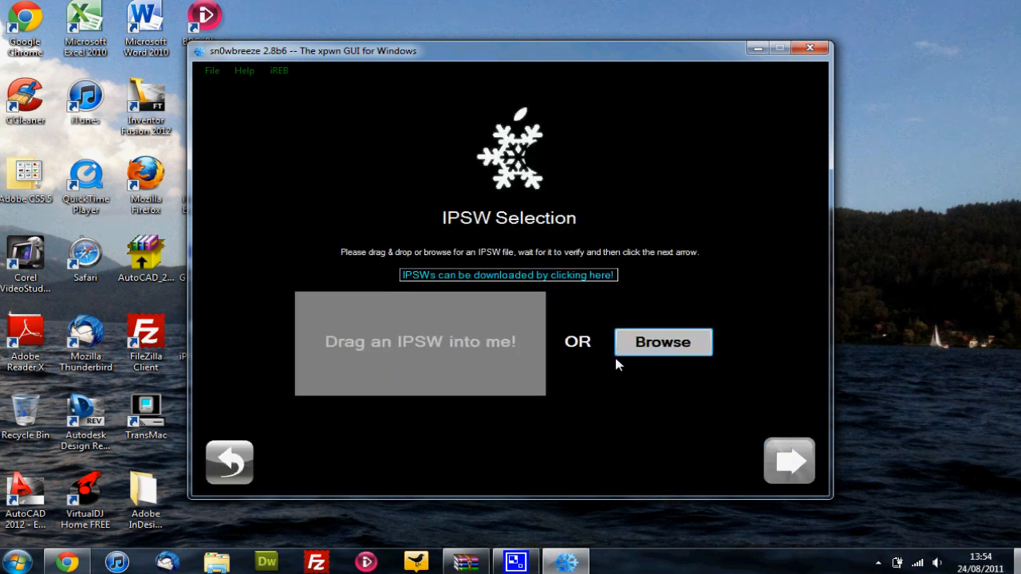
{"action": "mouse_move", "coordinate": [490, 224]}
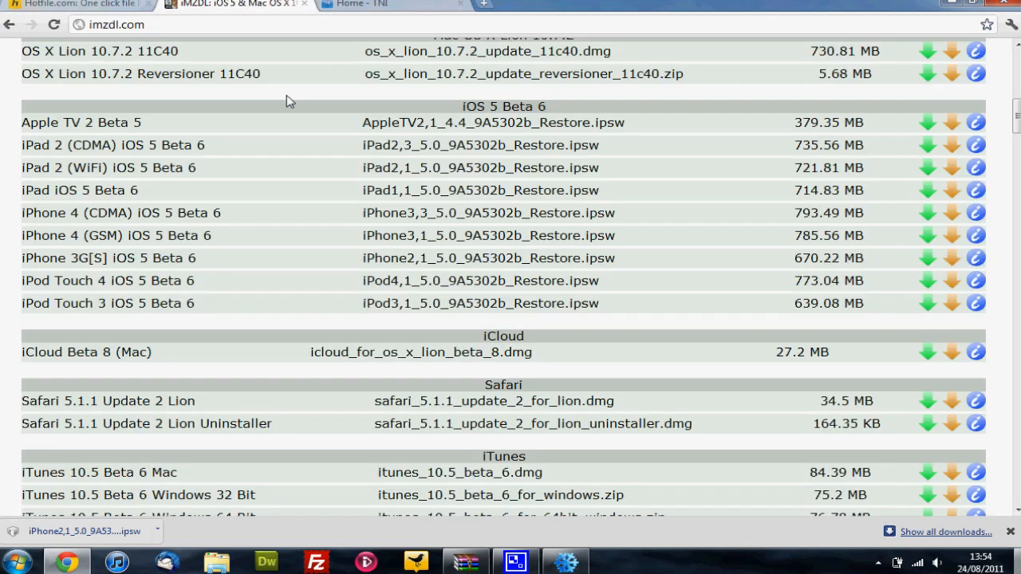
{"action": "scroll", "scroll_direction": "up", "scroll_amount": 3}
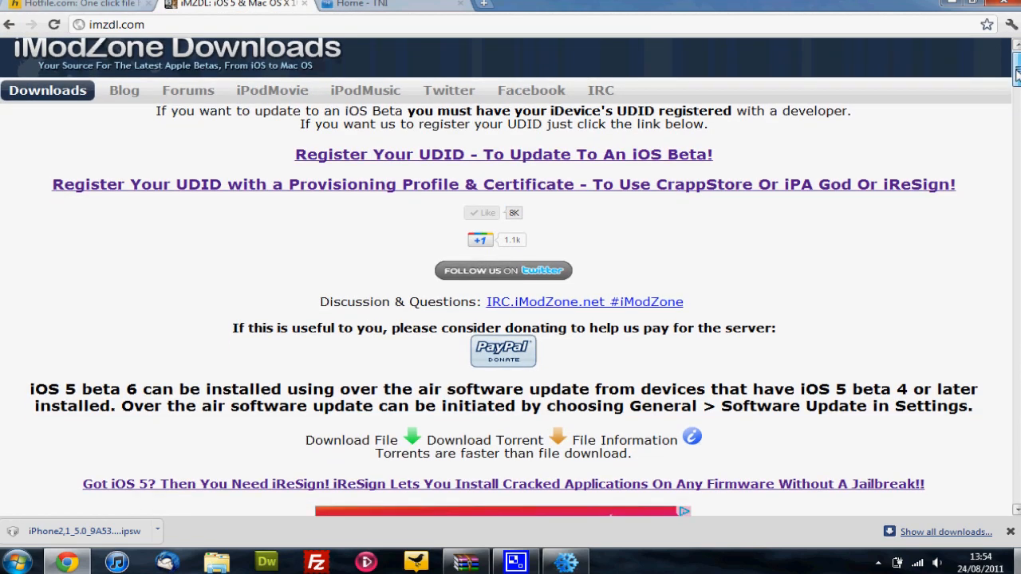
{"action": "scroll", "scroll_direction": "down", "scroll_amount": 3}
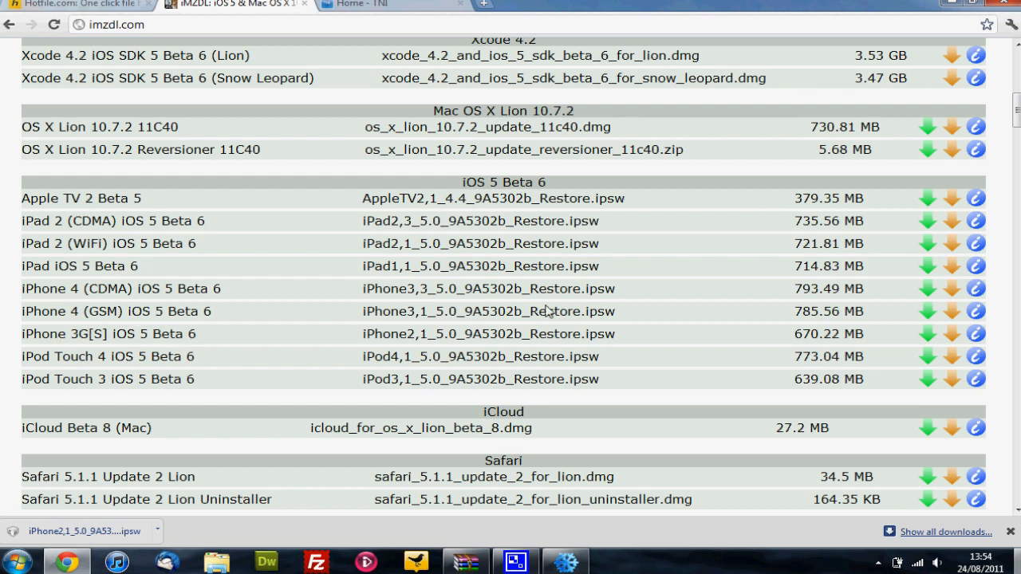
{"action": "mouse_move", "coordinate": [924, 333]}
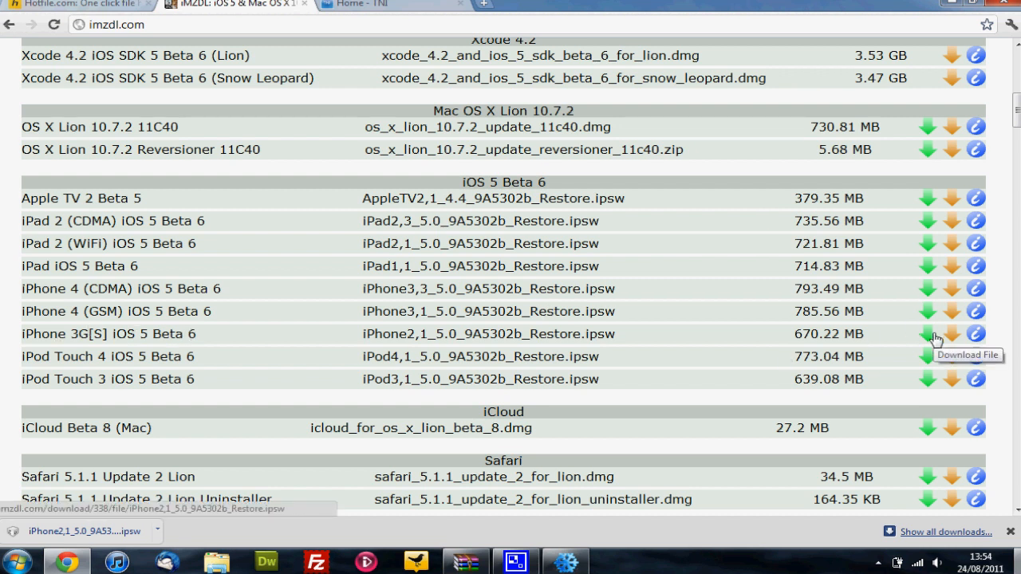
{"action": "mouse_move", "coordinate": [869, 340]}
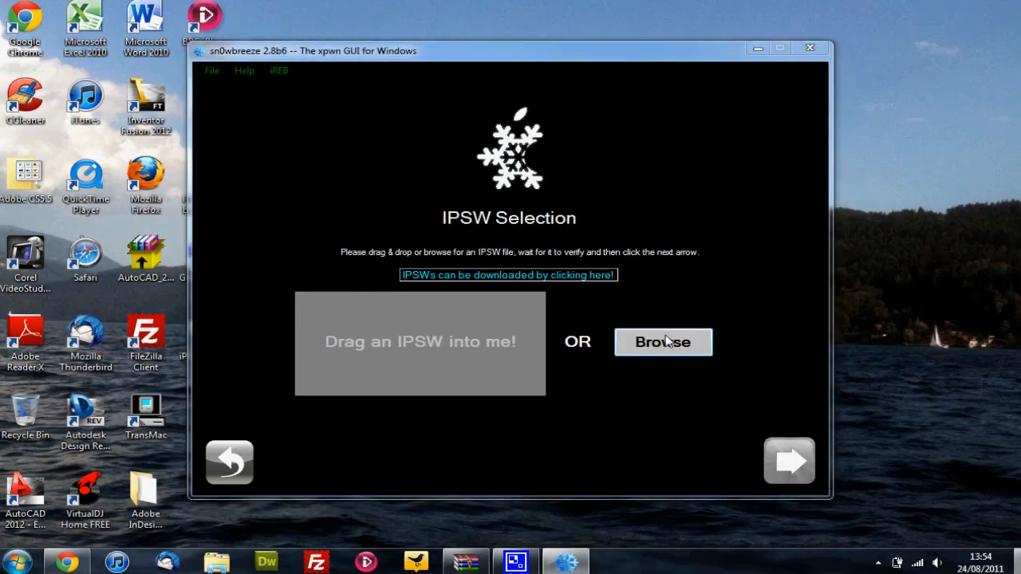
Load the iPhone 3GS iOS 5.0 beta 6 (9A5302b) IPSW and let it verify.
{"action": "left_click", "coordinate": [663, 343]}
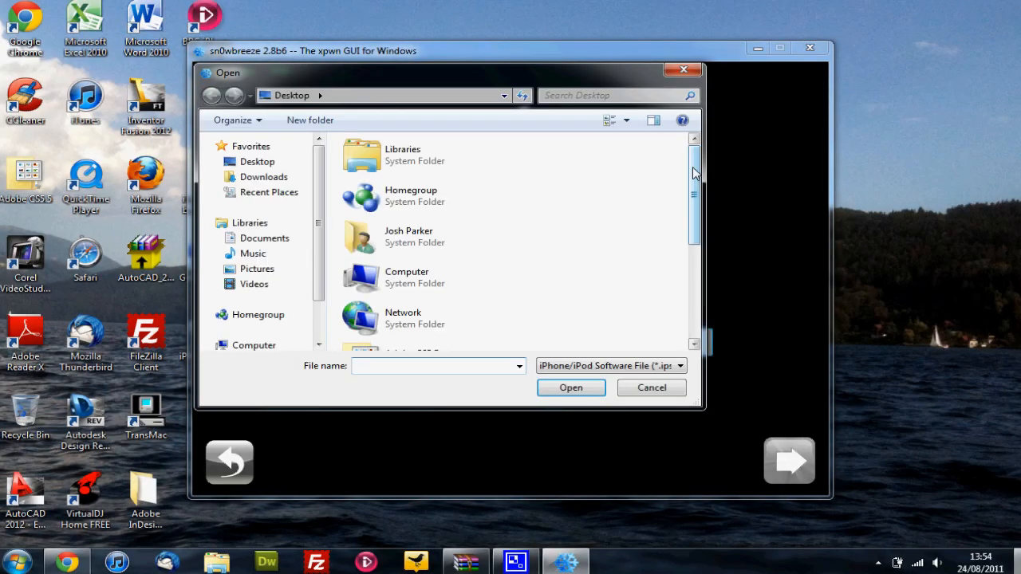
{"action": "left_click", "coordinate": [436, 331]}
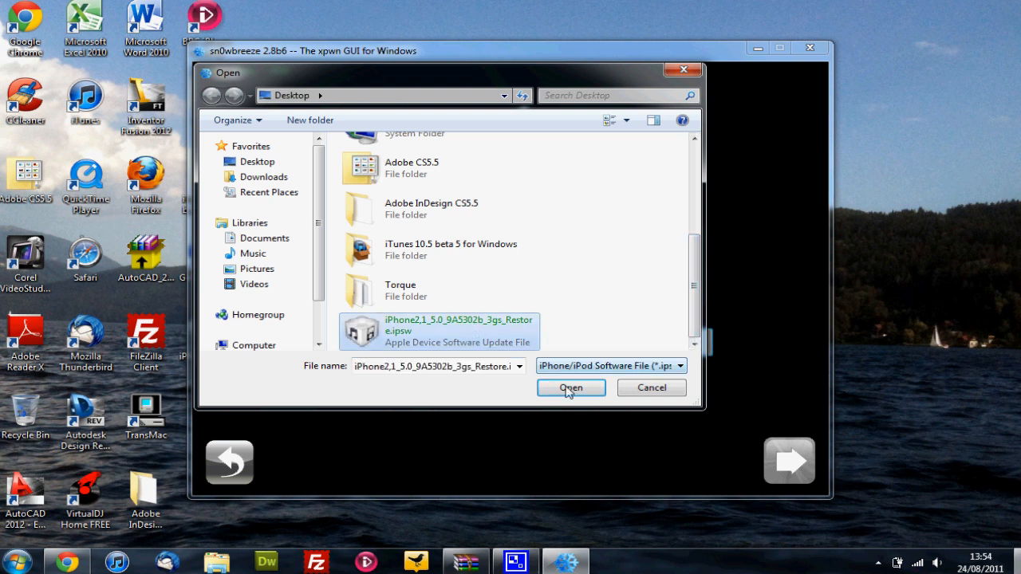
{"action": "left_click", "coordinate": [572, 388]}
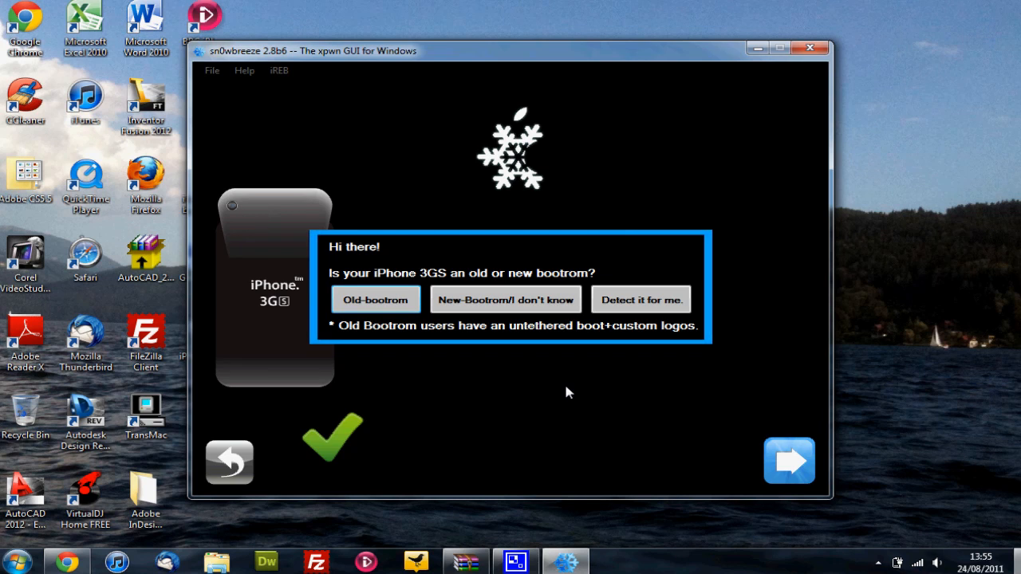
{"action": "mouse_move", "coordinate": [391, 305]}
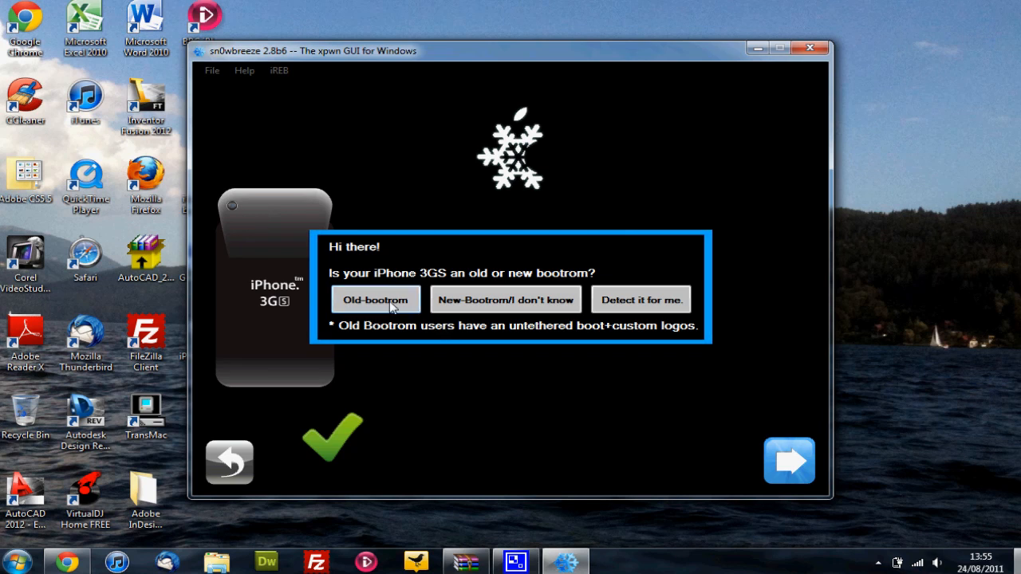
{"action": "mouse_move", "coordinate": [481, 323]}
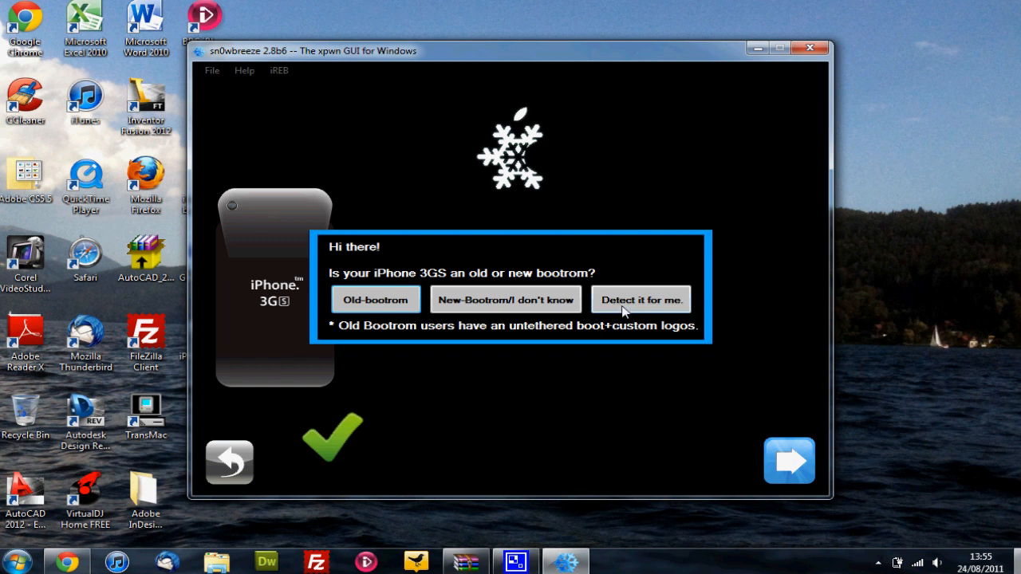
{"action": "mouse_move", "coordinate": [630, 308]}
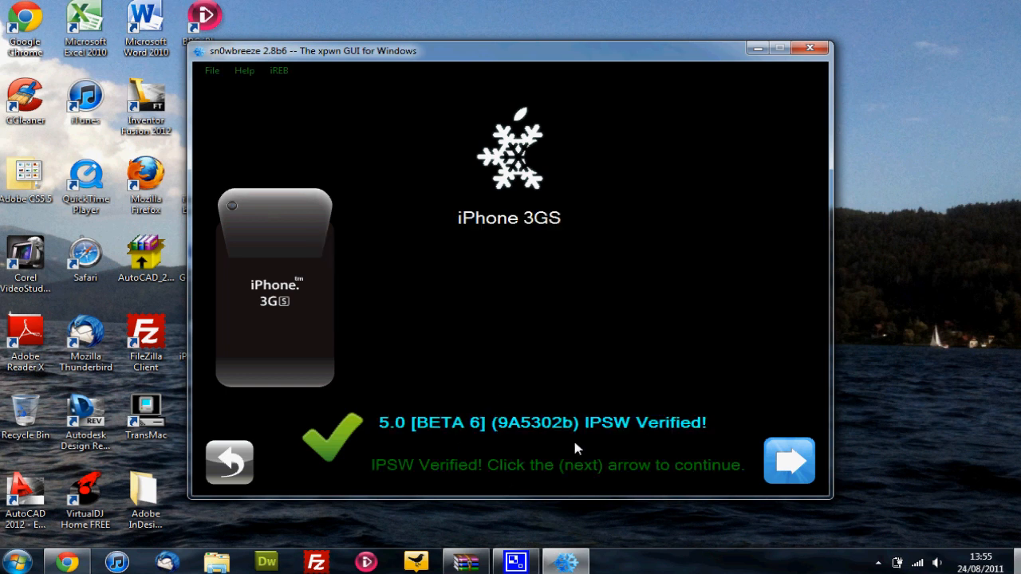
{"action": "mouse_move", "coordinate": [789, 470]}
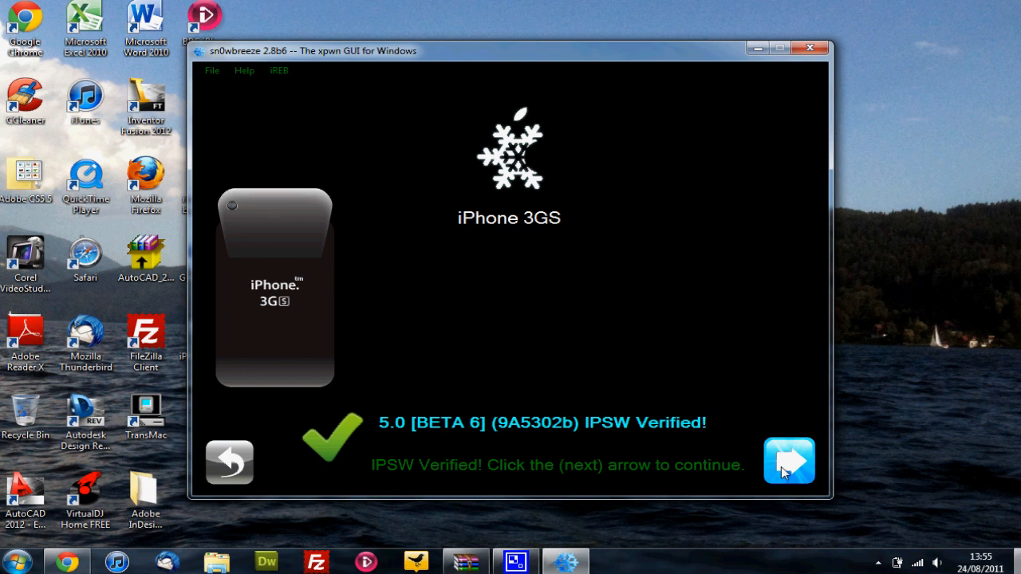
Pick Simple Mode as the build mode and start building the custom IPSW.
{"action": "left_click", "coordinate": [789, 461]}
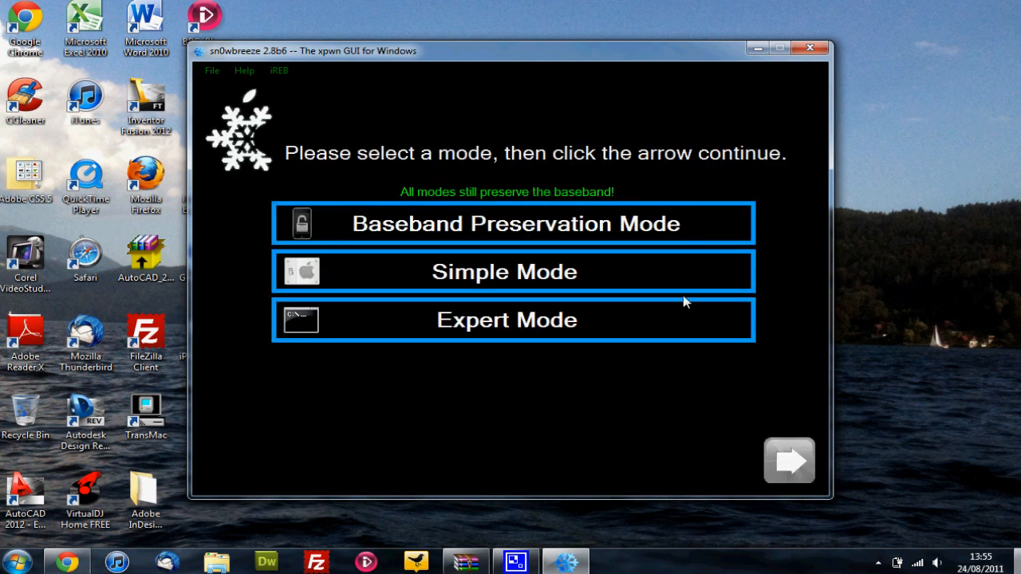
{"action": "mouse_move", "coordinate": [640, 152]}
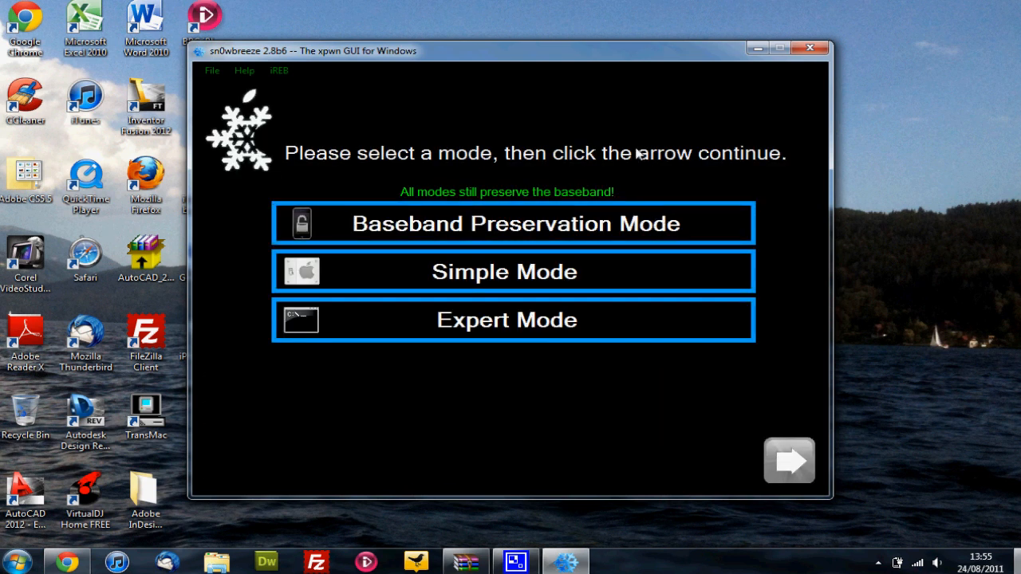
{"action": "left_click", "coordinate": [513, 223]}
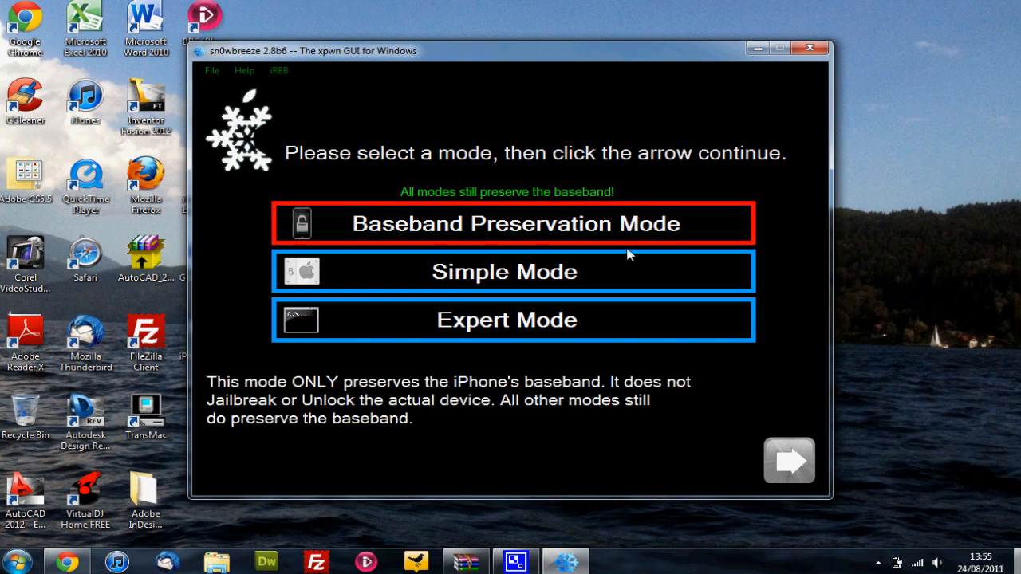
{"action": "left_click", "coordinate": [514, 271]}
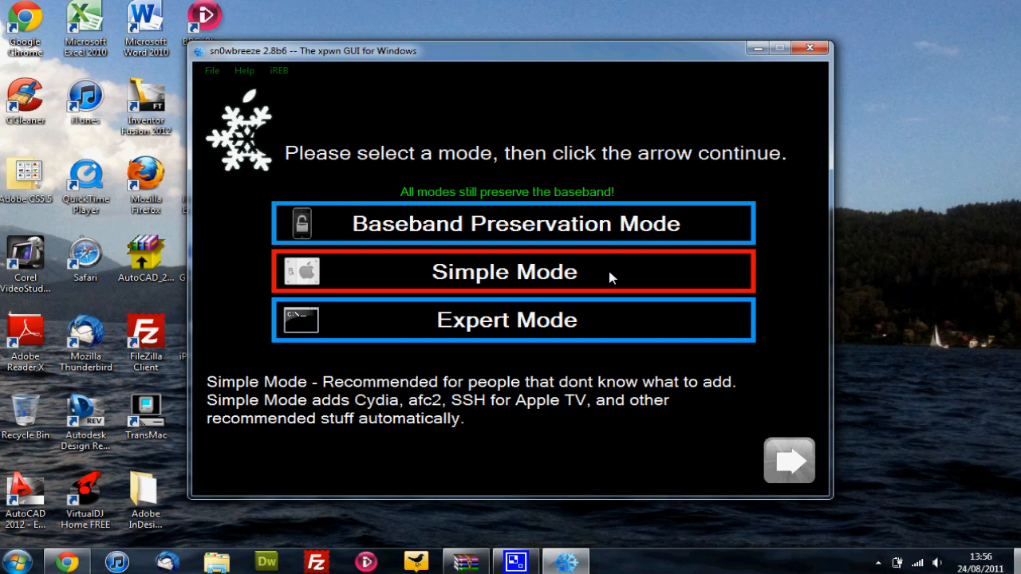
{"action": "left_click", "coordinate": [504, 271]}
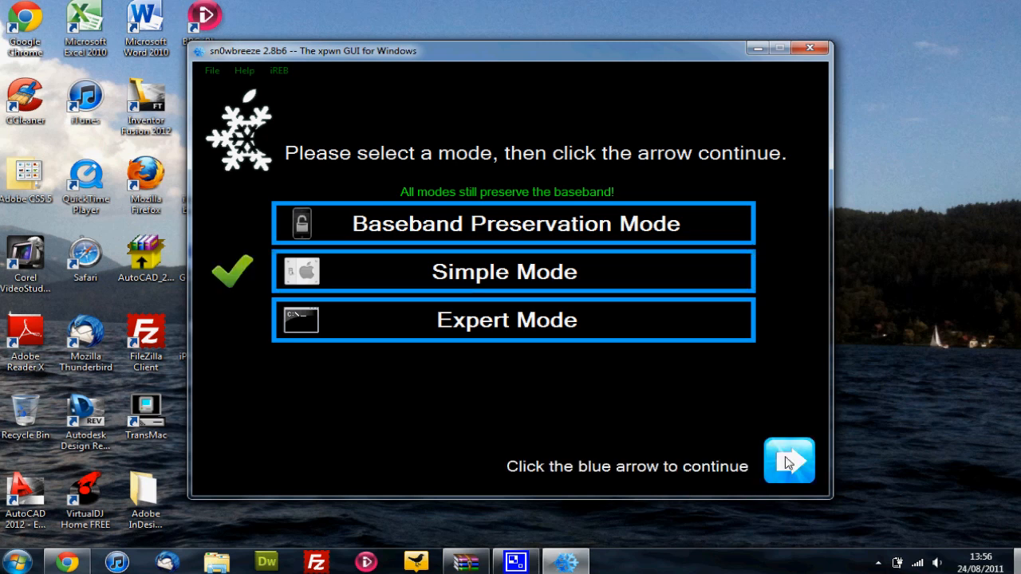
{"action": "left_click", "coordinate": [789, 461]}
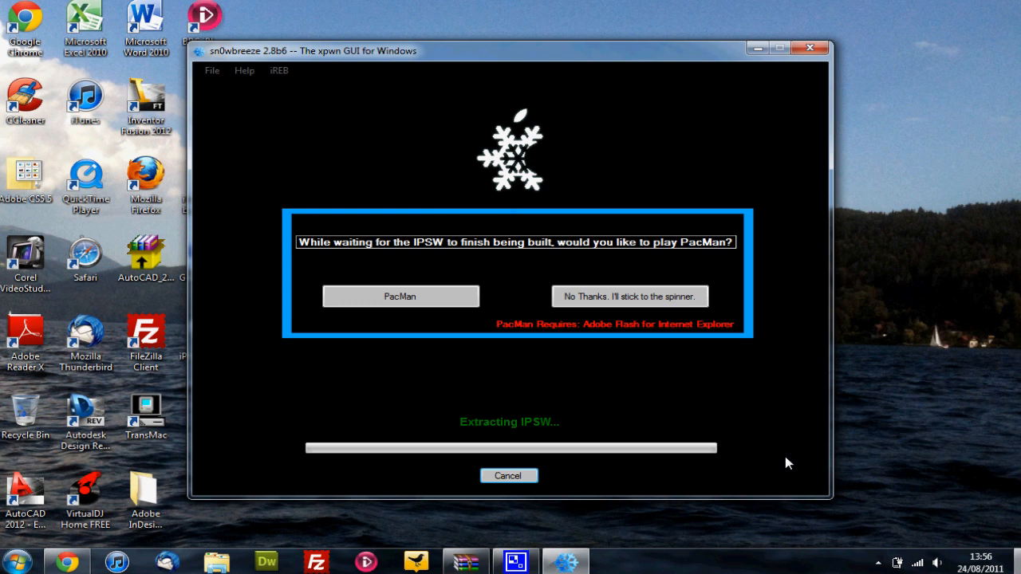
{"action": "mouse_move", "coordinate": [479, 354]}
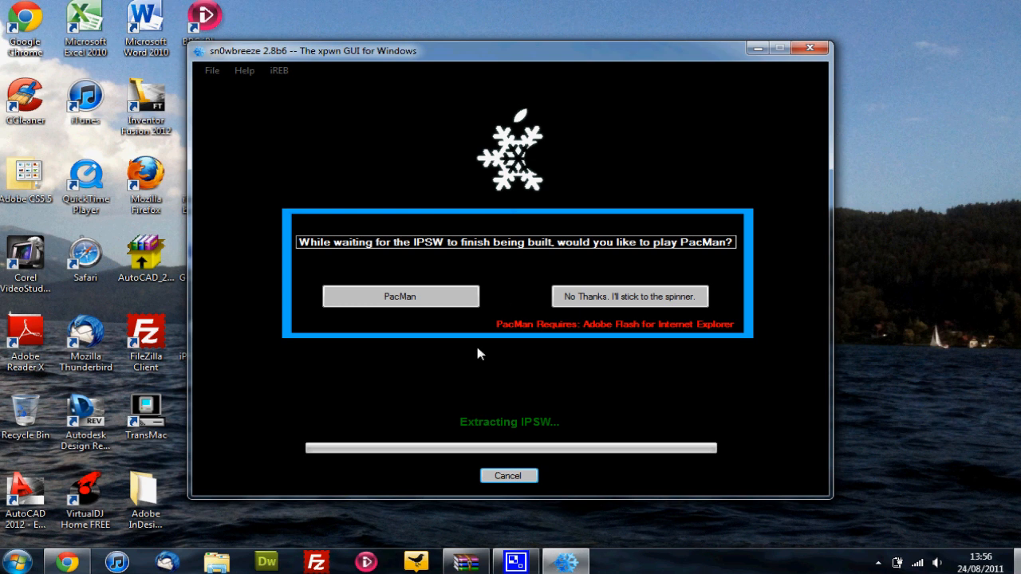
{"action": "mouse_move", "coordinate": [575, 405]}
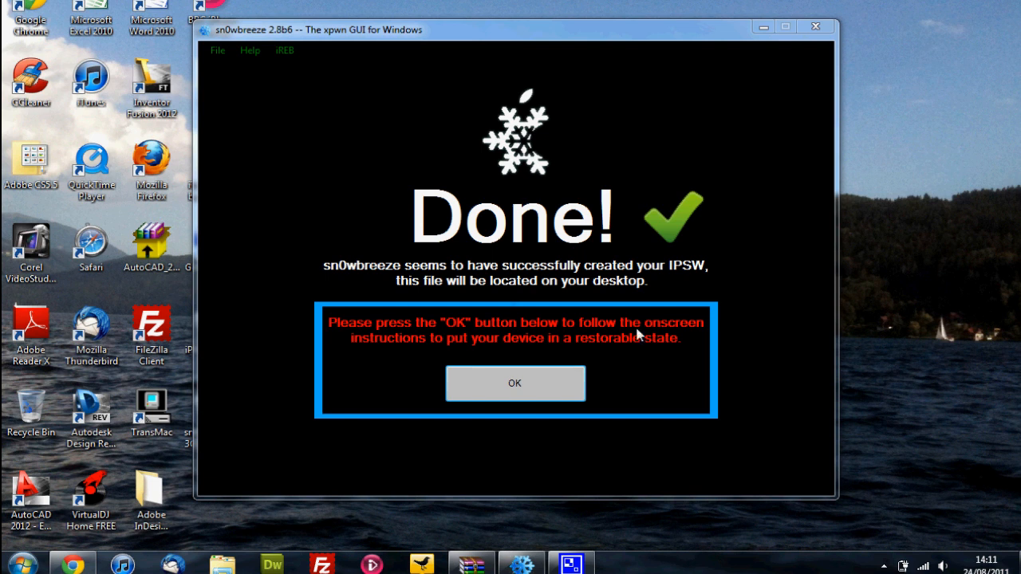
{"action": "mouse_move", "coordinate": [563, 305]}
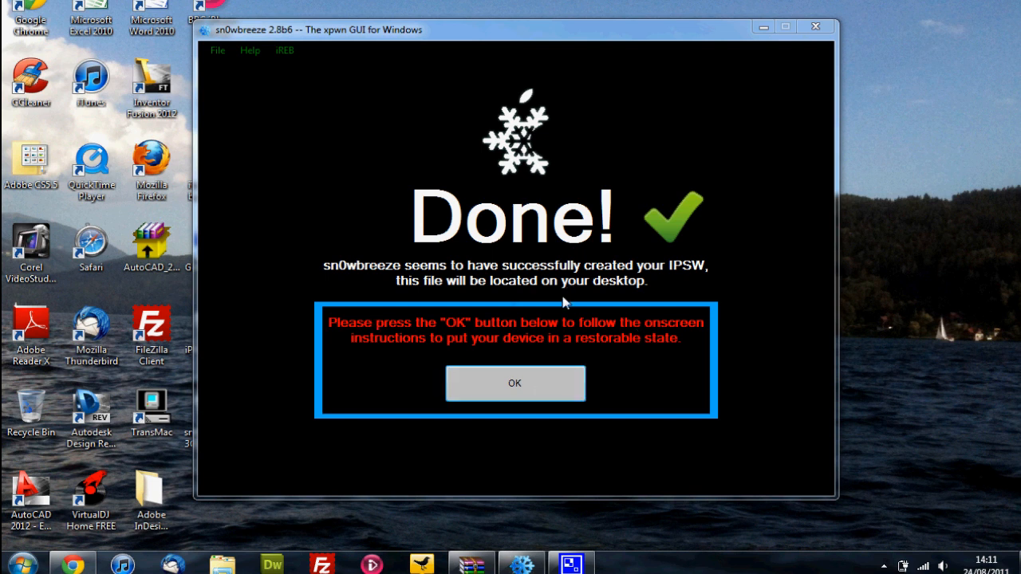
{"action": "mouse_move", "coordinate": [609, 38]}
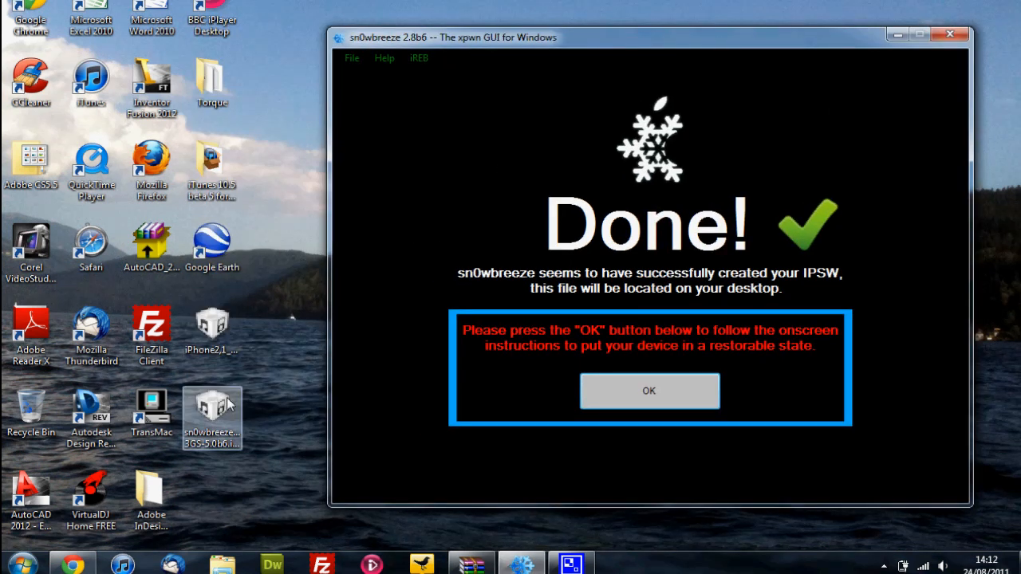
{"action": "mouse_move", "coordinate": [596, 41]}
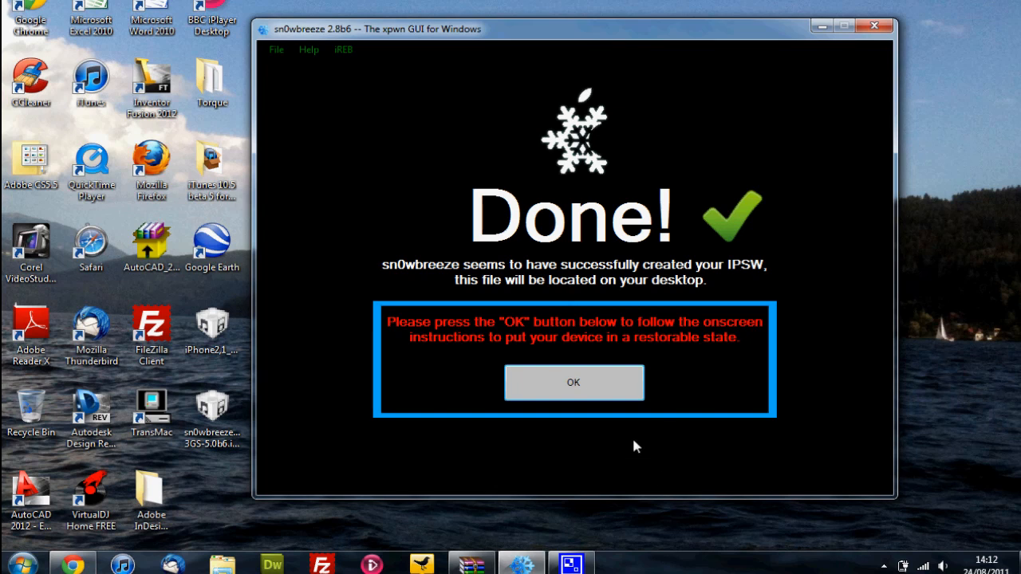
Acknowledge the finished IPSW and start the DFU Pwner countdown.
{"action": "left_click", "coordinate": [574, 383]}
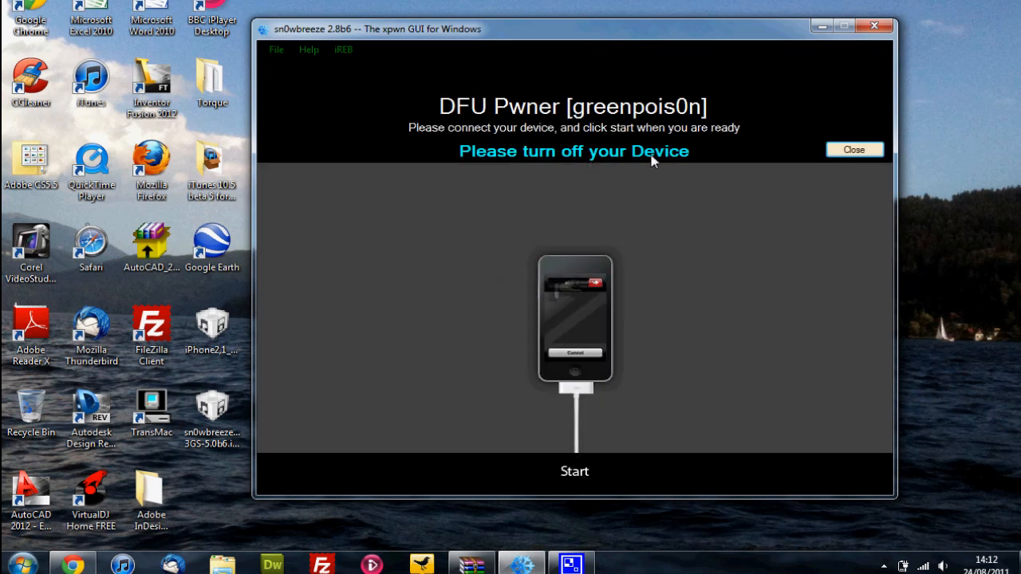
{"action": "left_click", "coordinate": [574, 471]}
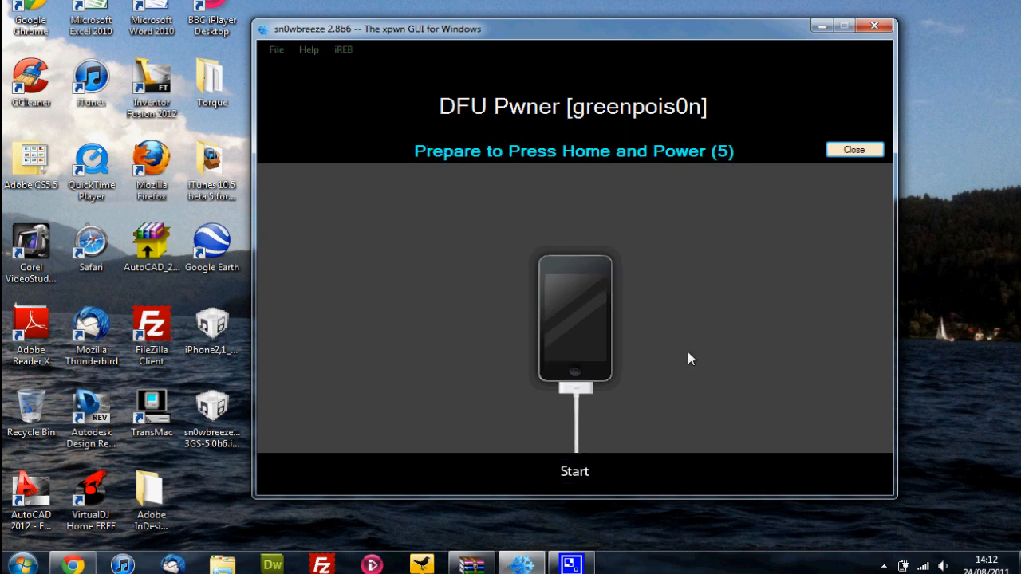
{"action": "mouse_move", "coordinate": [867, 38]}
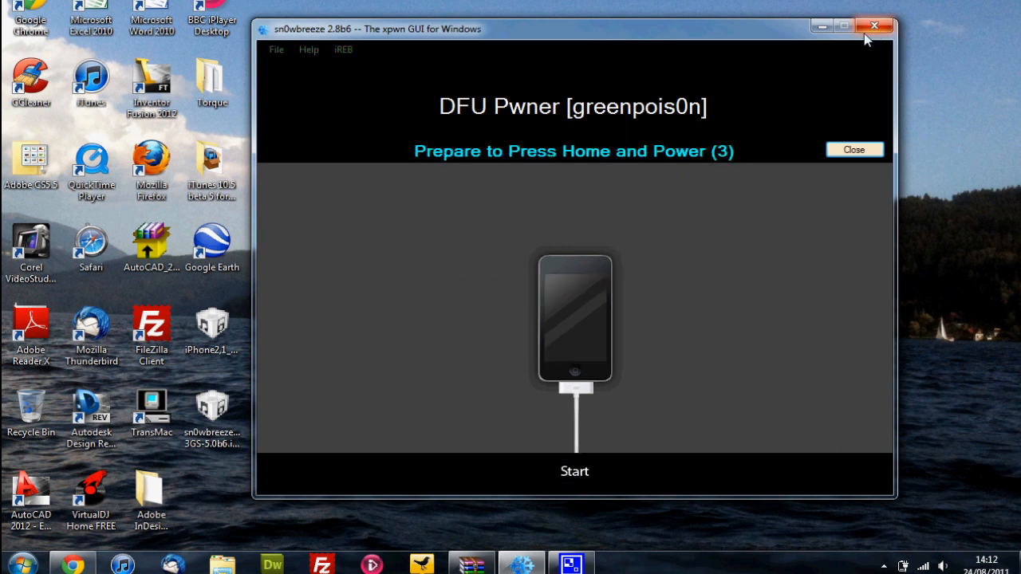
{"action": "mouse_move", "coordinate": [644, 211]}
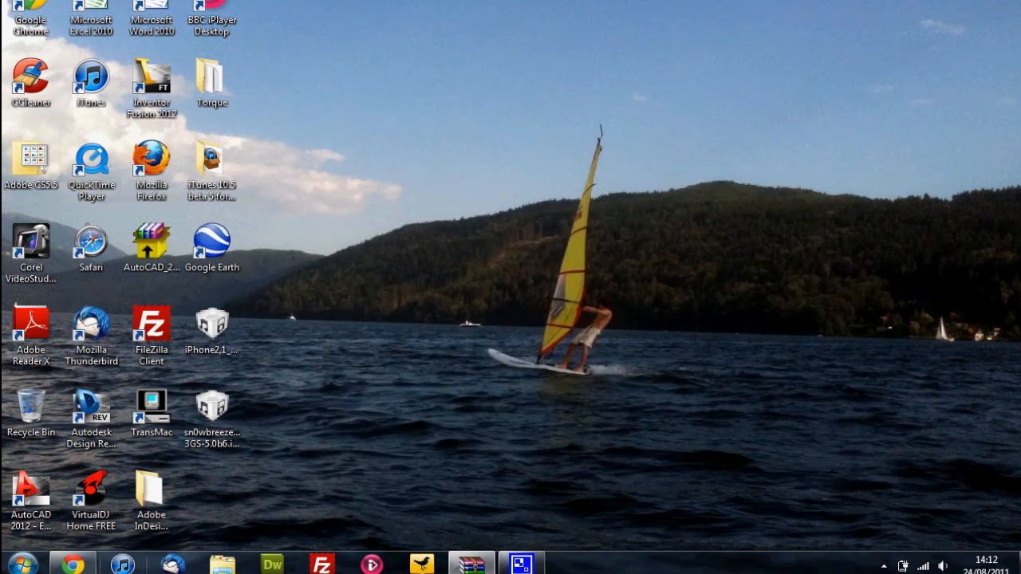
{"action": "mouse_move", "coordinate": [147, 566]}
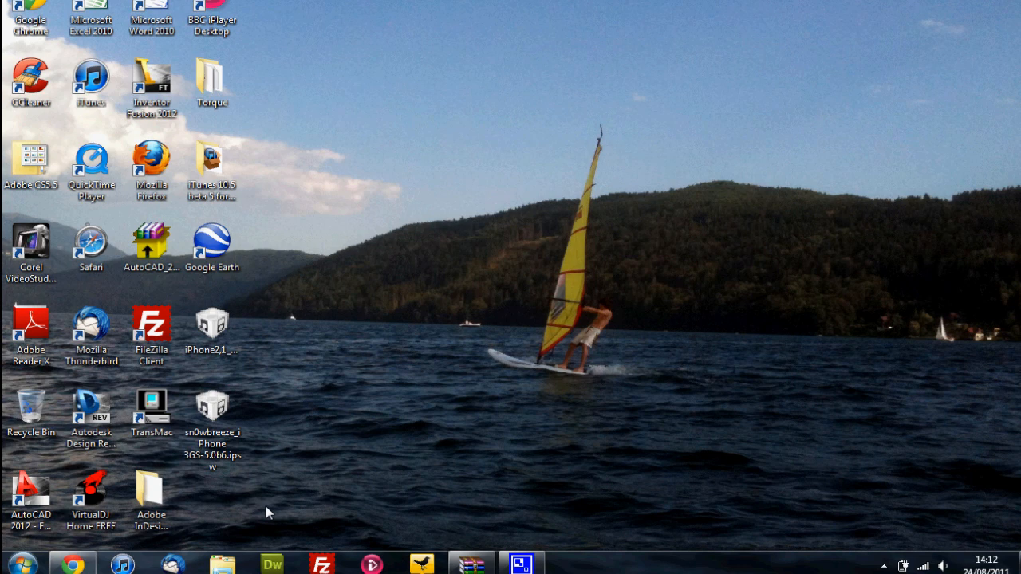
Select the new iPhone 3GS 5.0b6 IPSW on the desktop, then return to Chrome.
{"action": "left_click", "coordinate": [213, 410]}
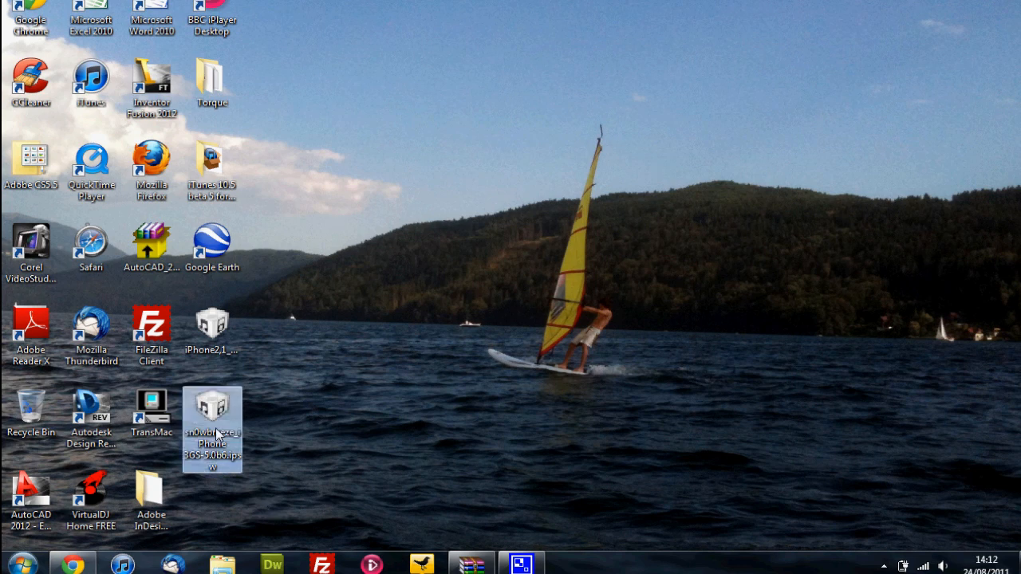
{"action": "mouse_move", "coordinate": [289, 431]}
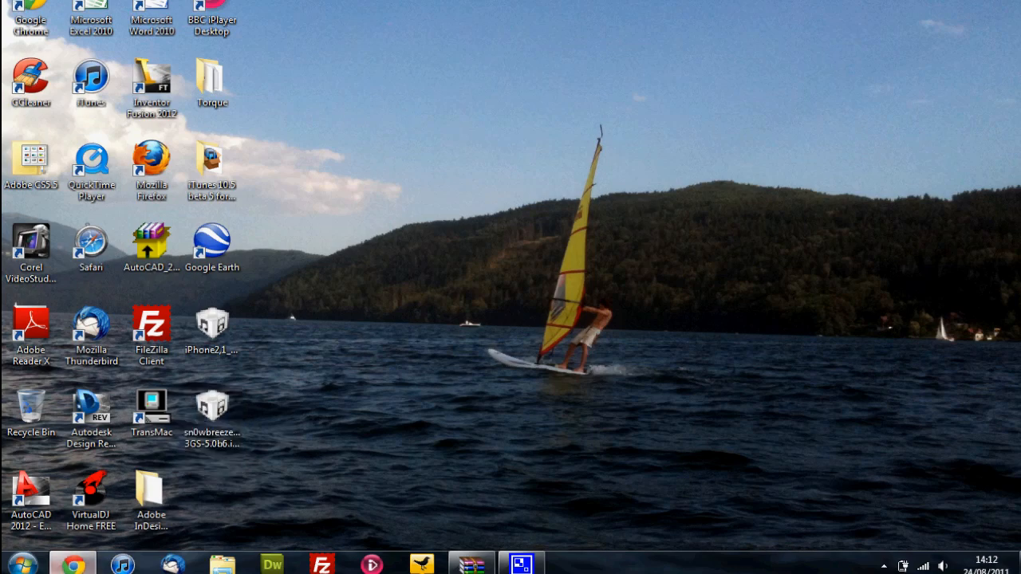
{"action": "left_click", "coordinate": [78, 560]}
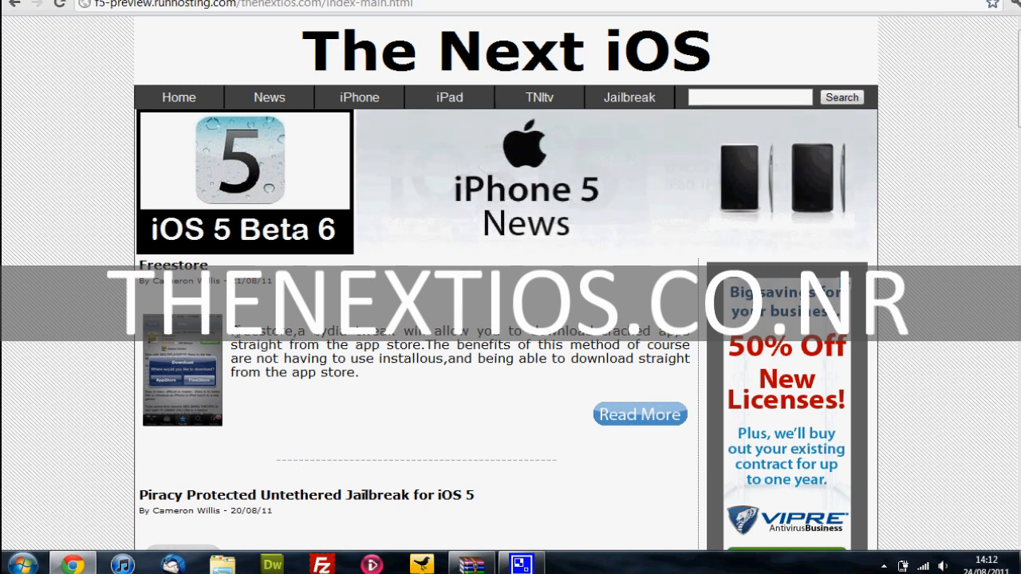
{"action": "mouse_move", "coordinate": [404, 384]}
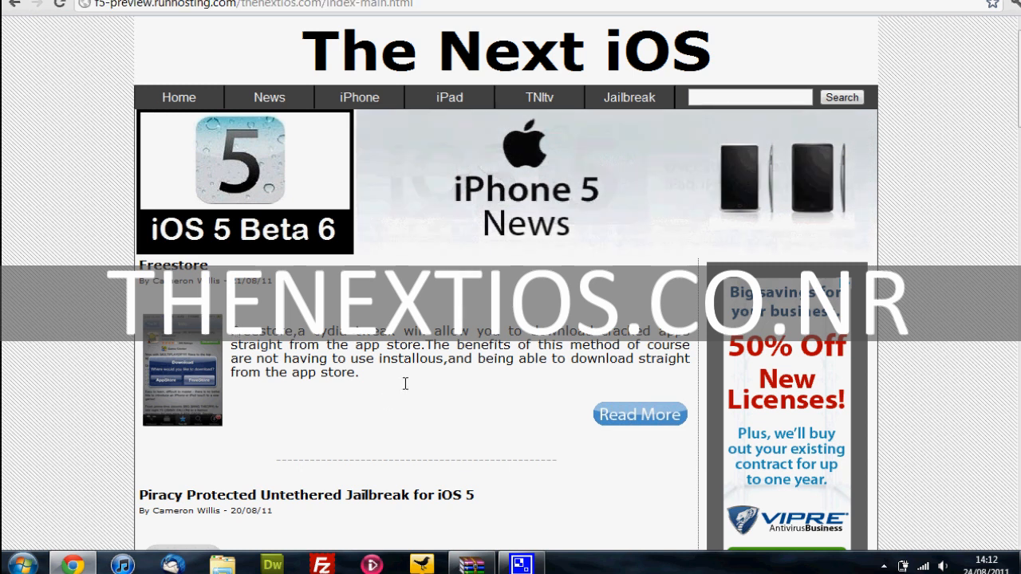